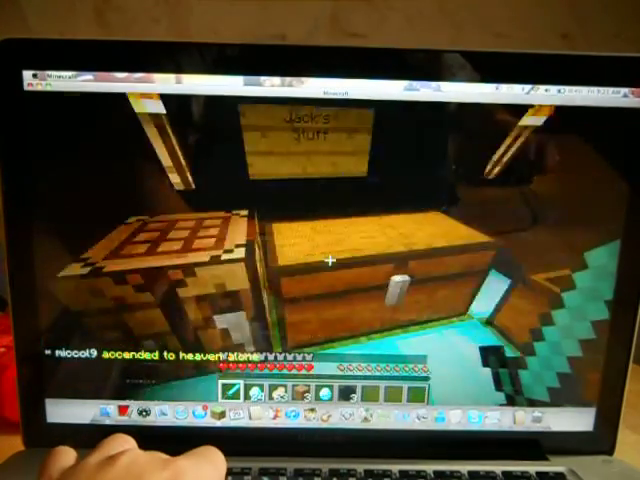
{"action": "key", "text": "e"}
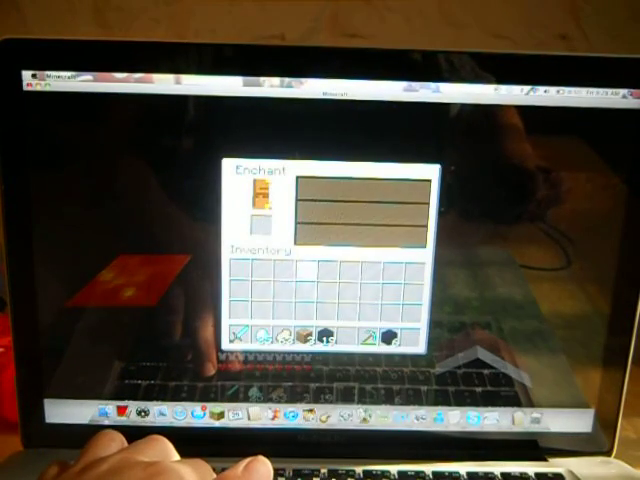
{"action": "left_click", "coordinate": [258, 192]}
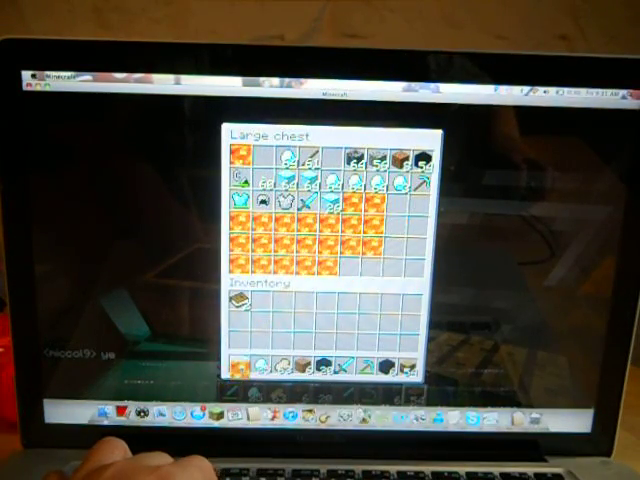
{"action": "key", "text": "Escape"}
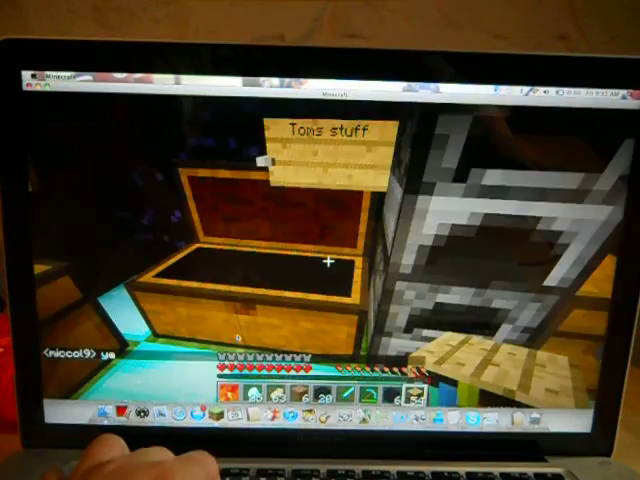